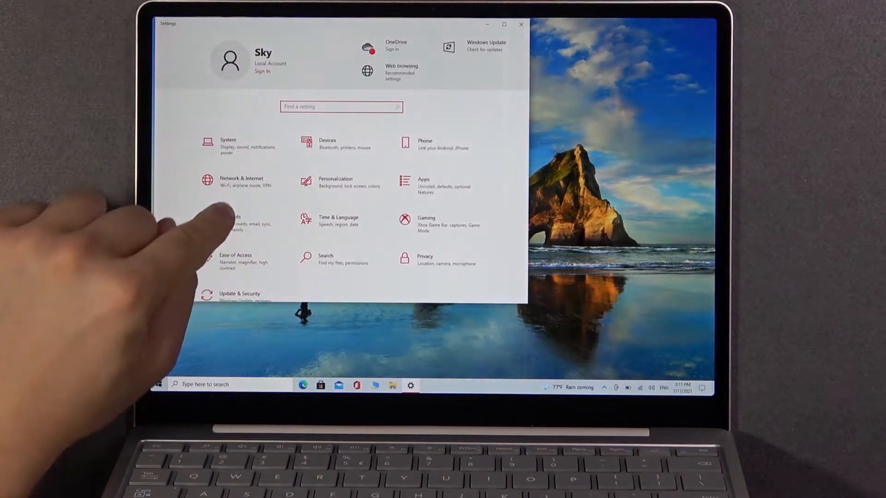
# Reach Accounts > Family & other users and begin adding someone else to this PC
pyautogui.click(228, 221)
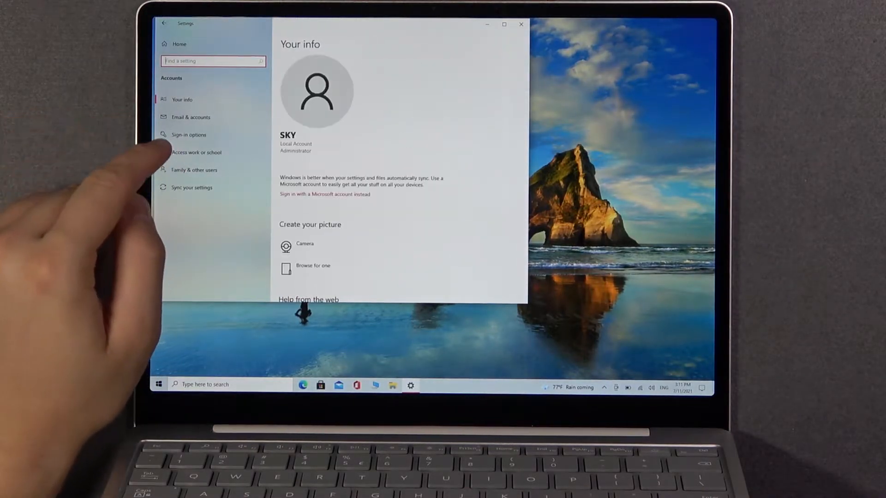
pyautogui.click(194, 169)
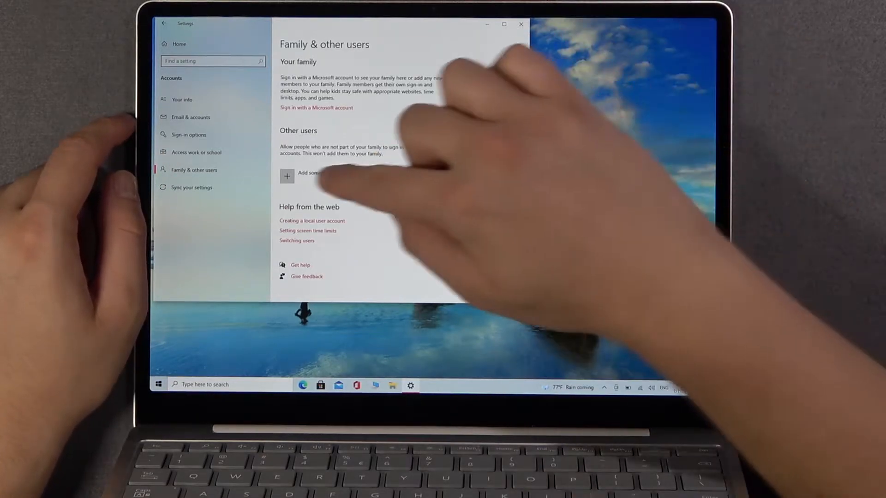
pyautogui.click(286, 175)
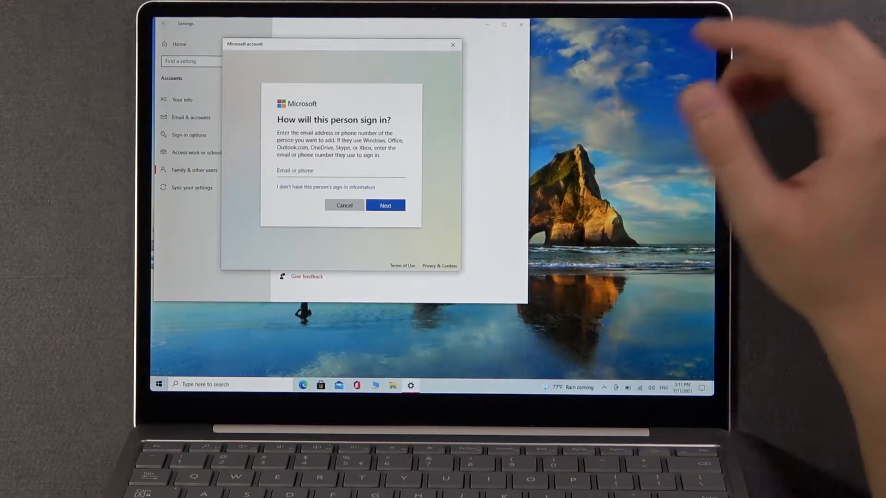
pyautogui.click(386, 205)
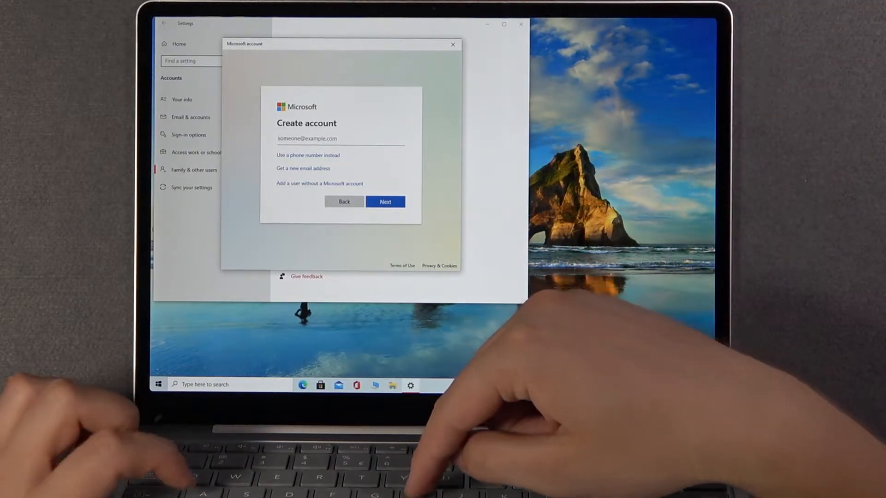
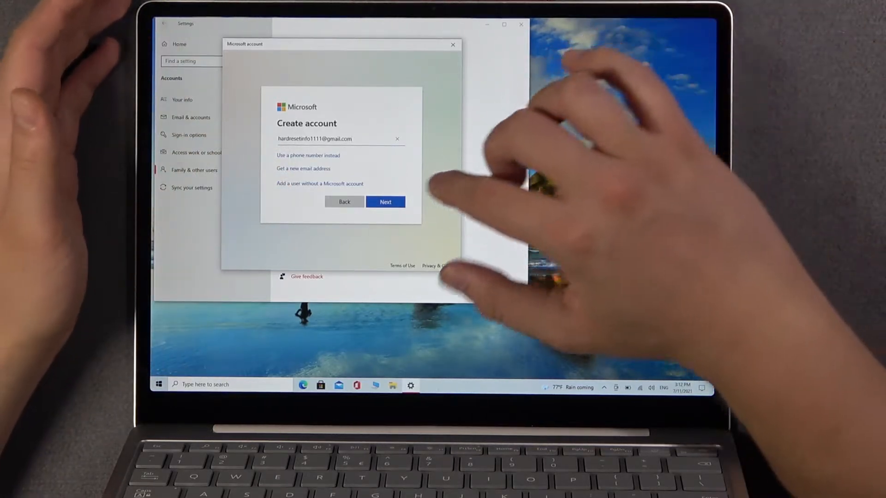
pyautogui.click(386, 202)
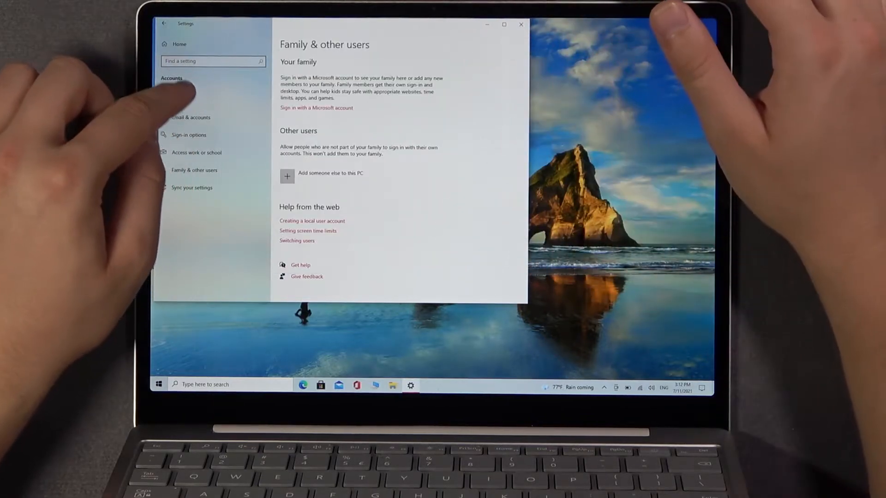
# Glance at Your info and Sign-in options, then restart adding someone from Family & other users
pyautogui.click(181, 99)
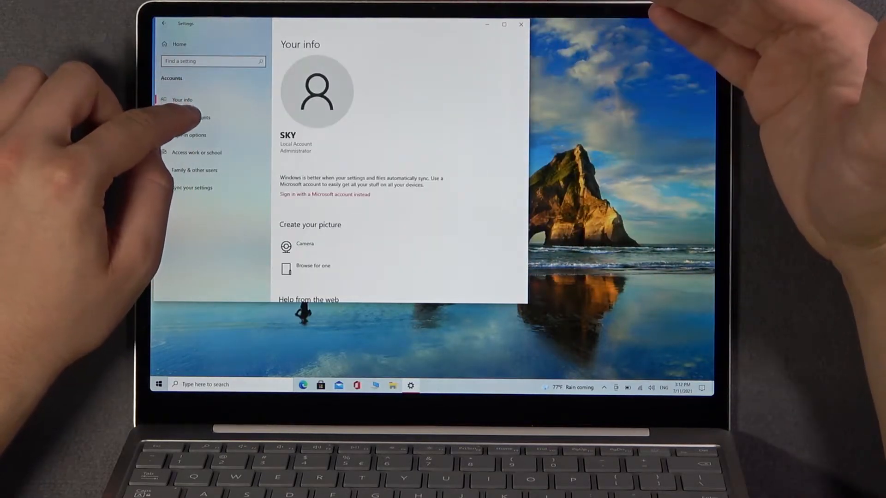
pyautogui.click(188, 135)
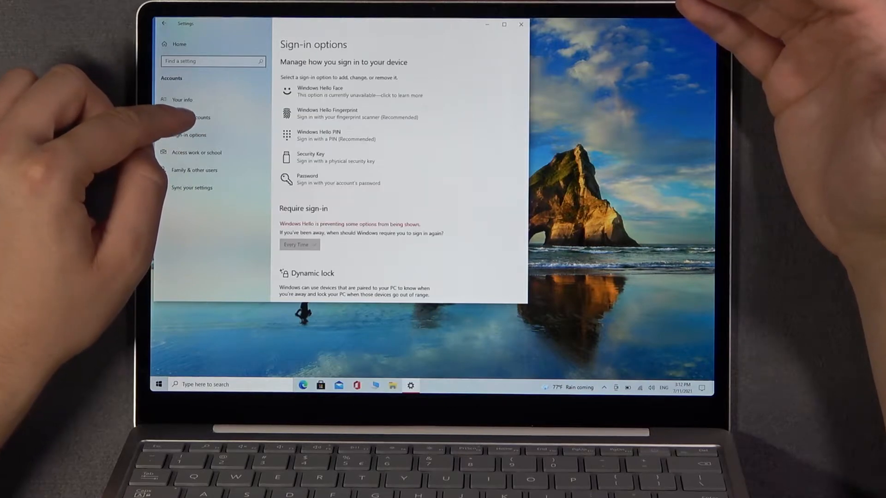
pyautogui.click(195, 169)
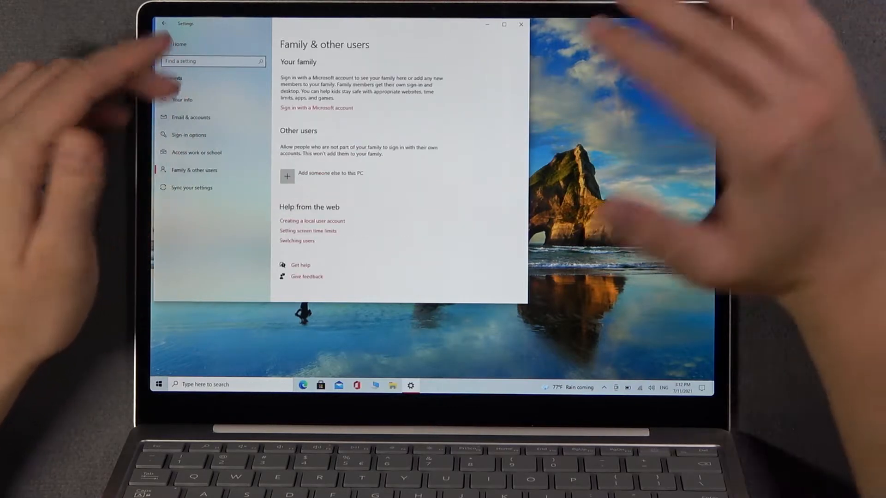
pyautogui.click(316, 107)
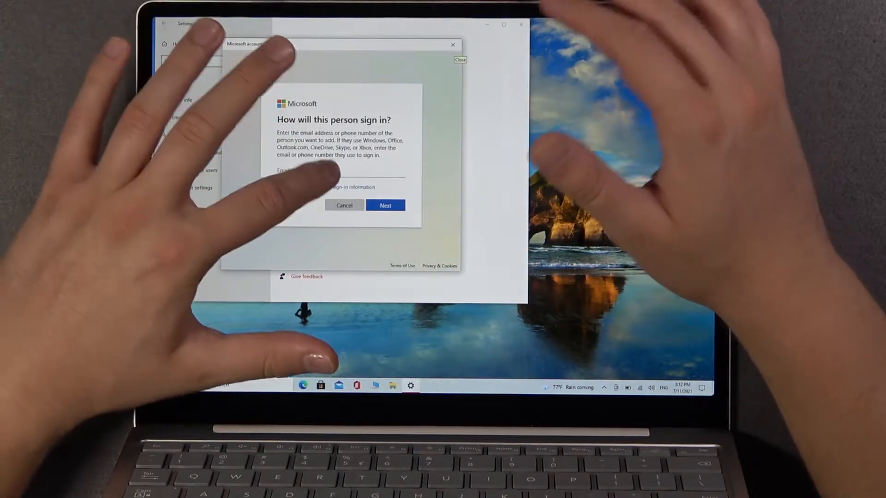
pyautogui.click(386, 205)
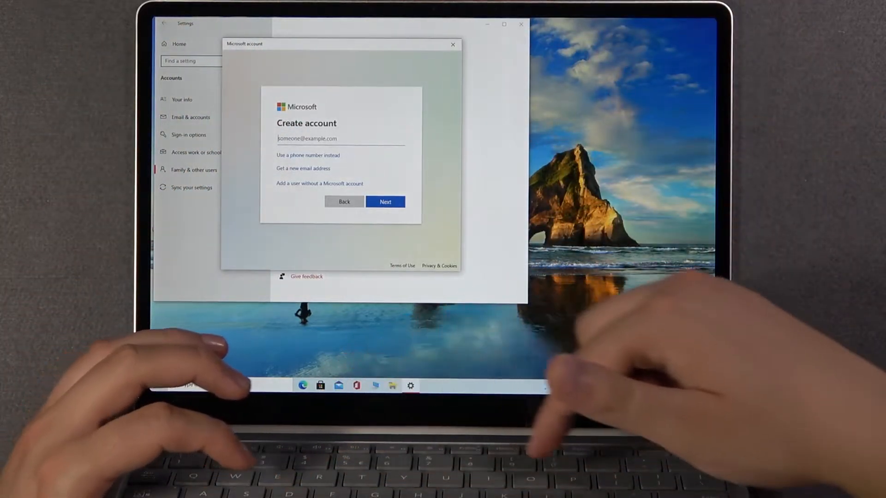
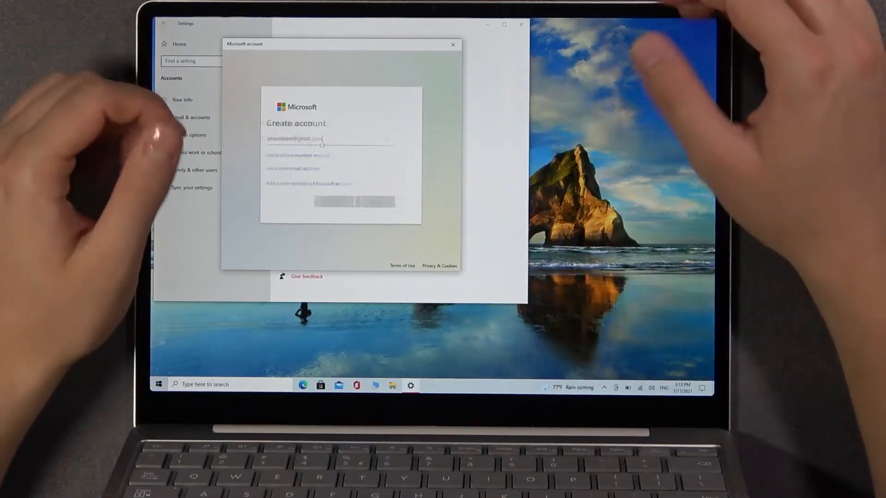
pyautogui.click(353, 202)
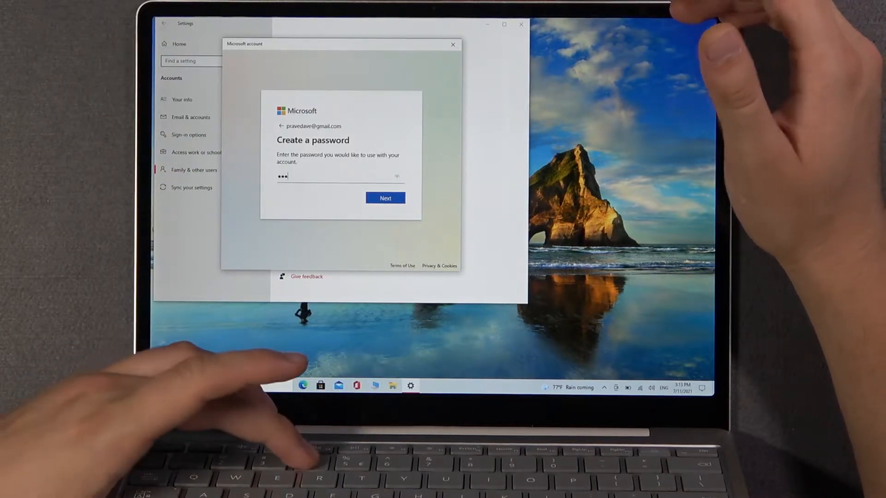
# Enter a password of at least 8 characters for the new account and submit it
pyautogui.write('•')
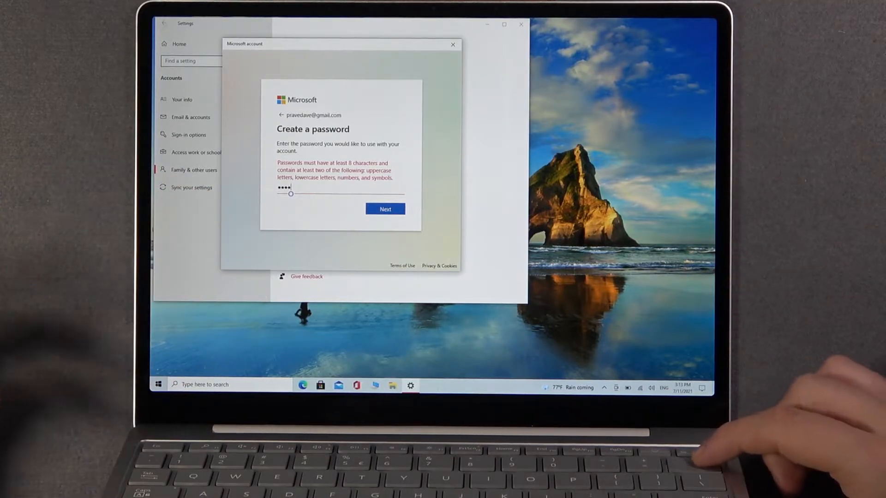
pyautogui.click(385, 209)
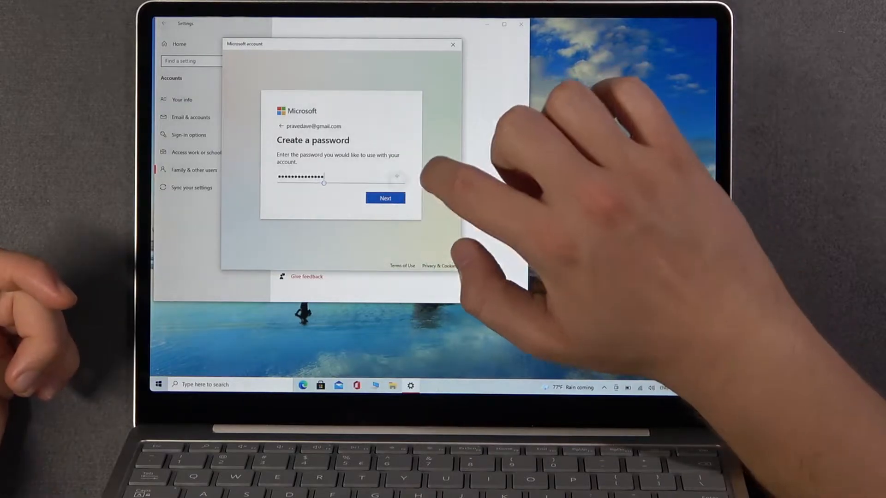
pyautogui.click(385, 197)
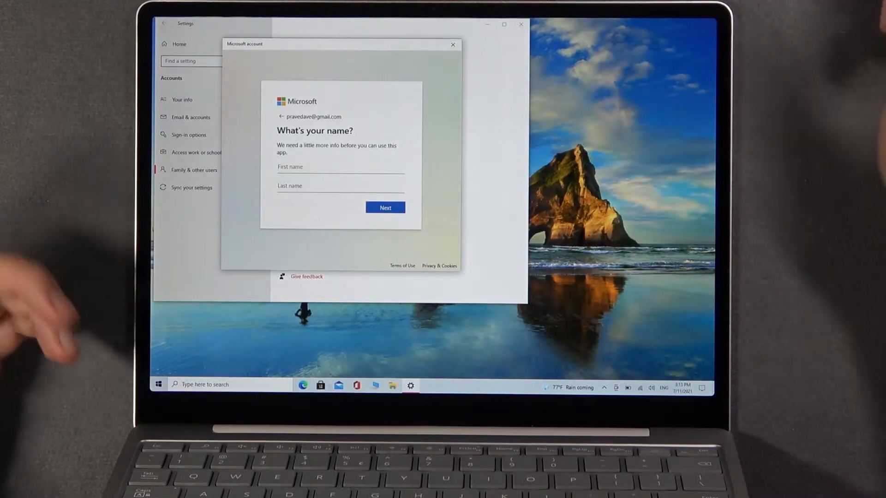
# Name the account holder 'Hard Reset' and continue to the birthdate step
pyautogui.write('H')
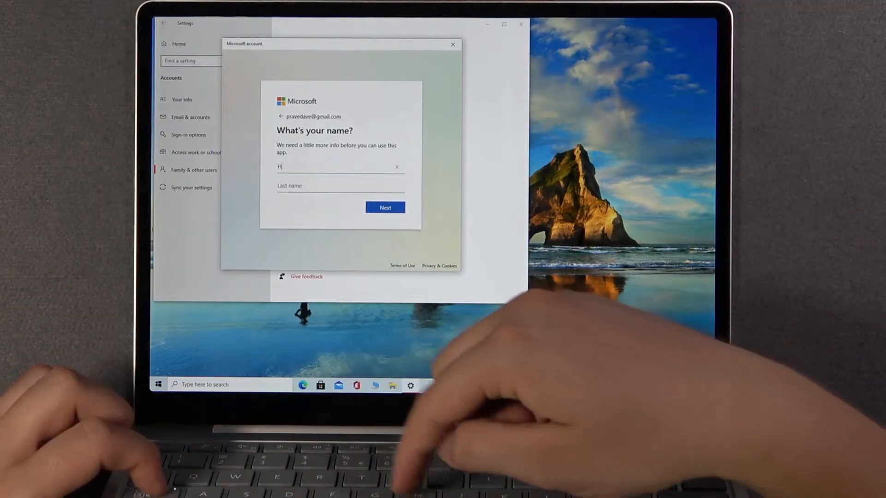
pyautogui.write('ard')
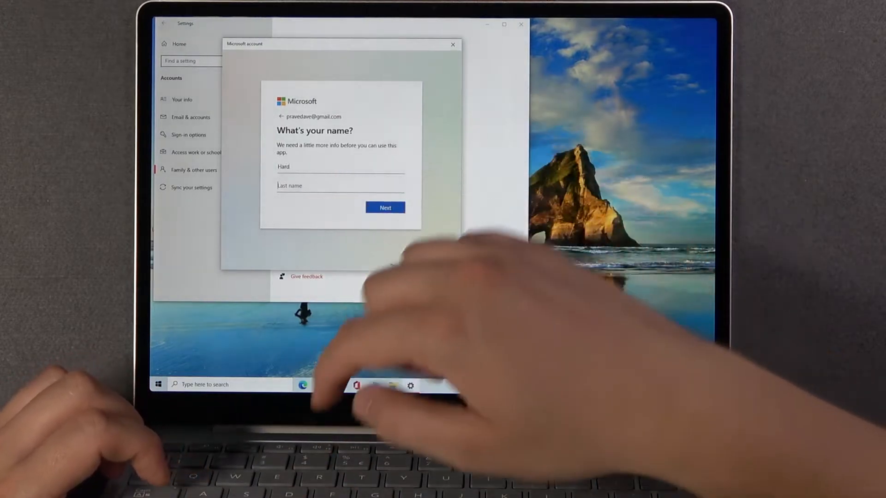
pyautogui.write('Reset')
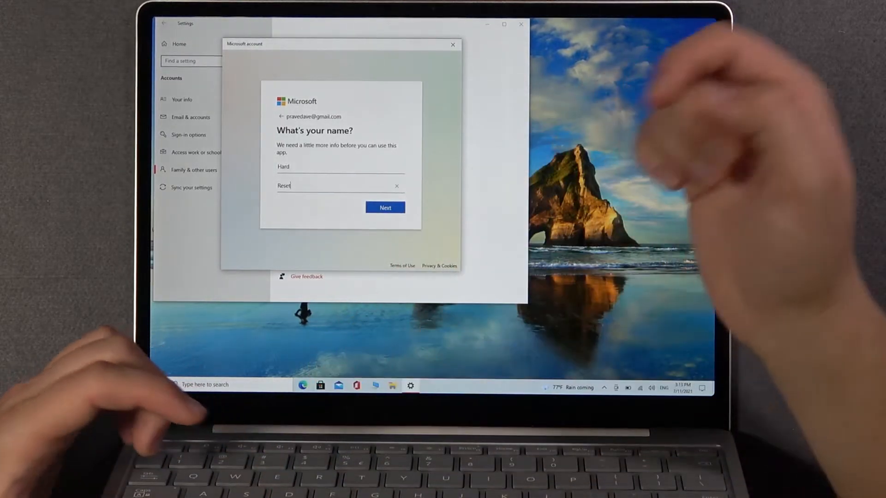
pyautogui.click(385, 208)
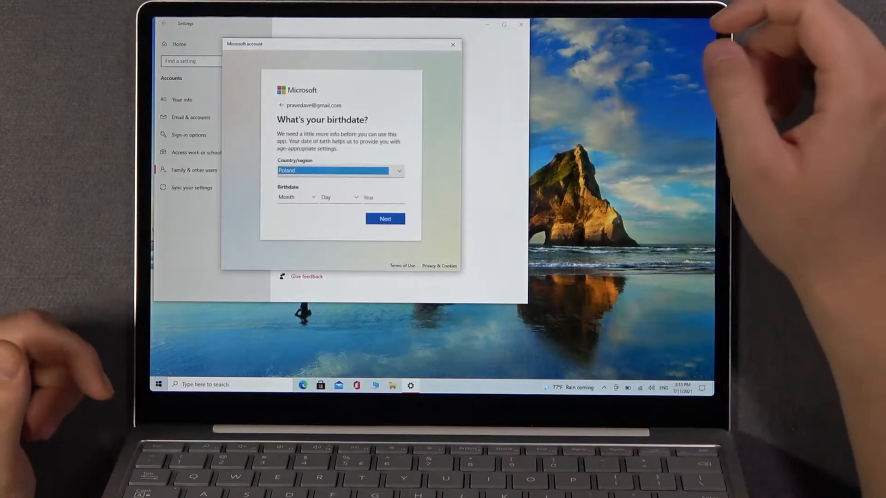
# Set birthdate June 6, 1999 and region United States, then continue to email verification
pyautogui.click(294, 198)
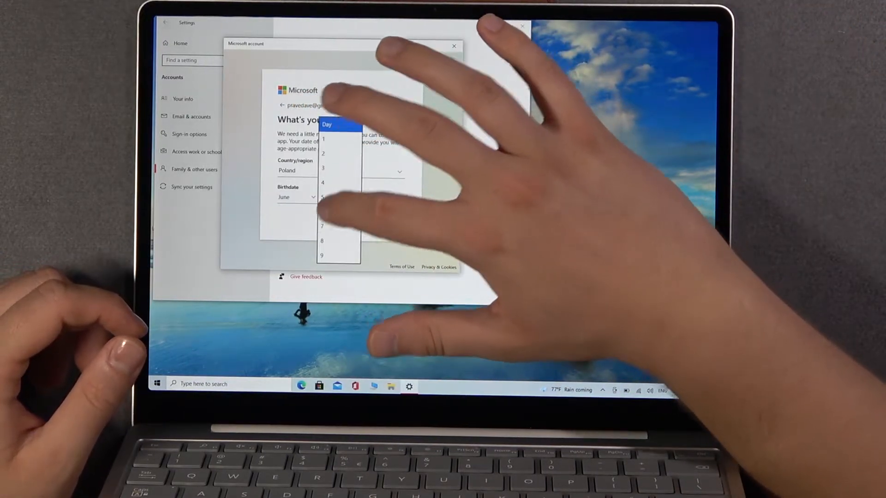
pyautogui.click(322, 198)
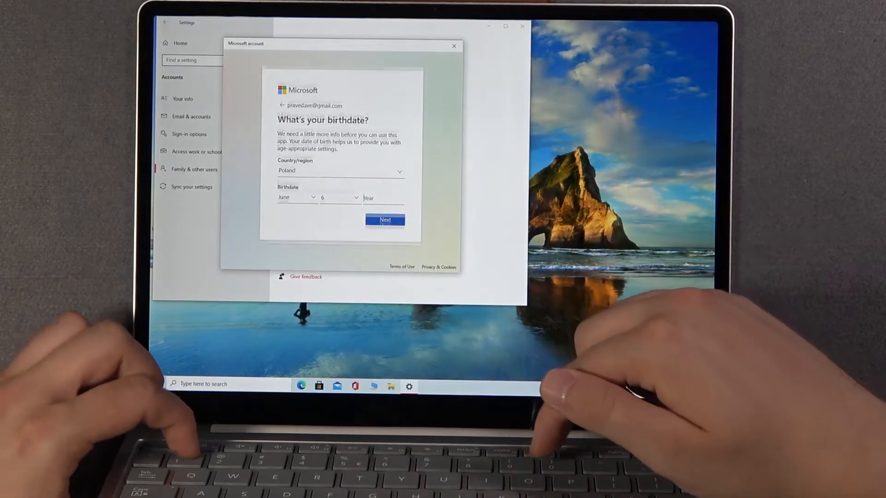
pyautogui.click(342, 171)
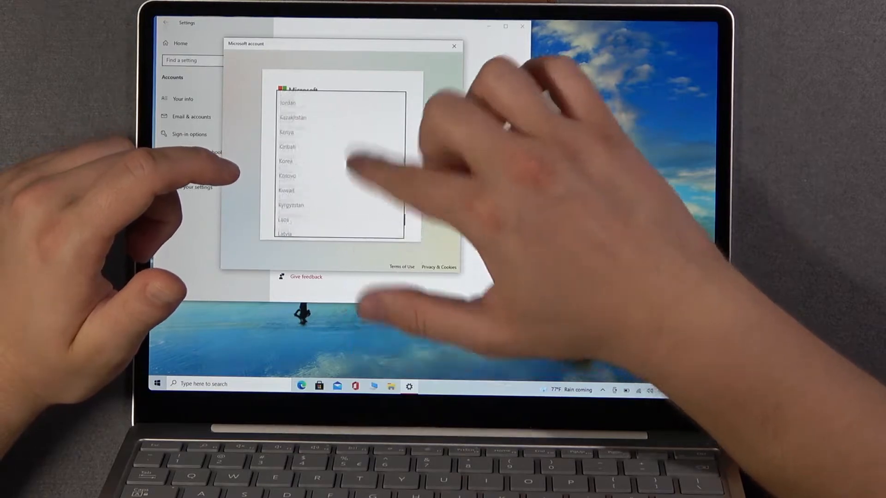
pyautogui.scroll(-3)
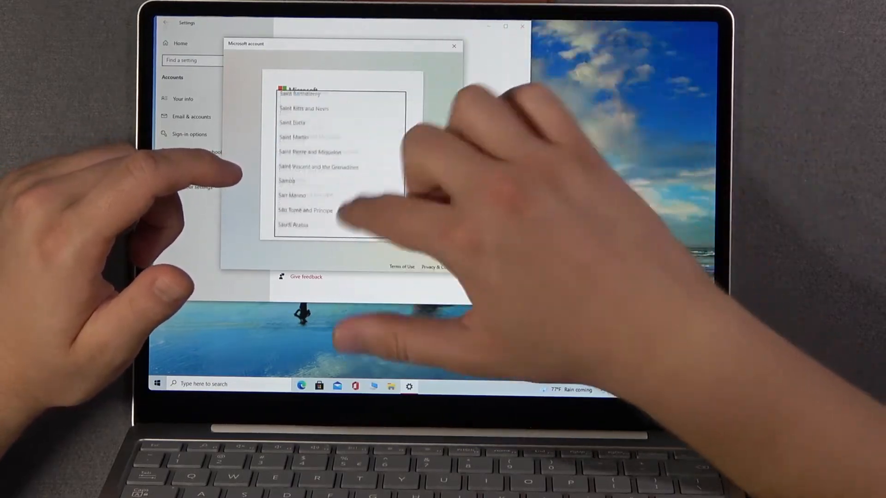
pyautogui.scroll(-3)
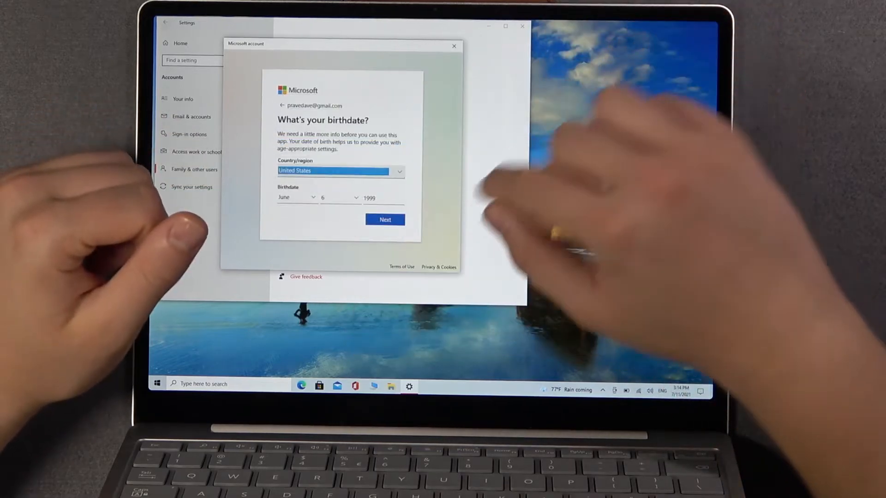
pyautogui.click(385, 219)
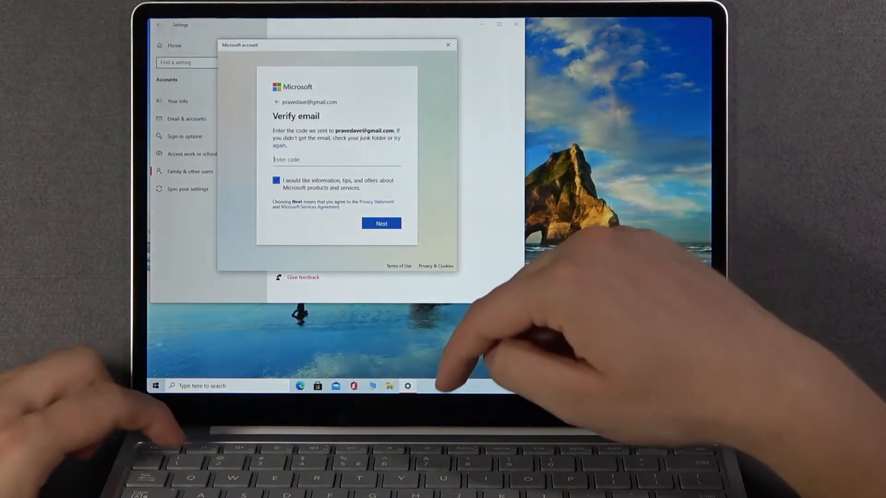
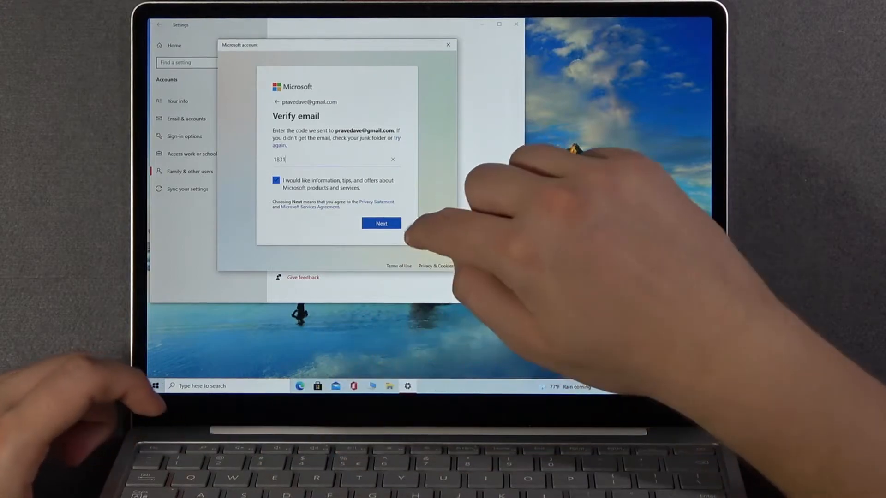
pyautogui.click(381, 223)
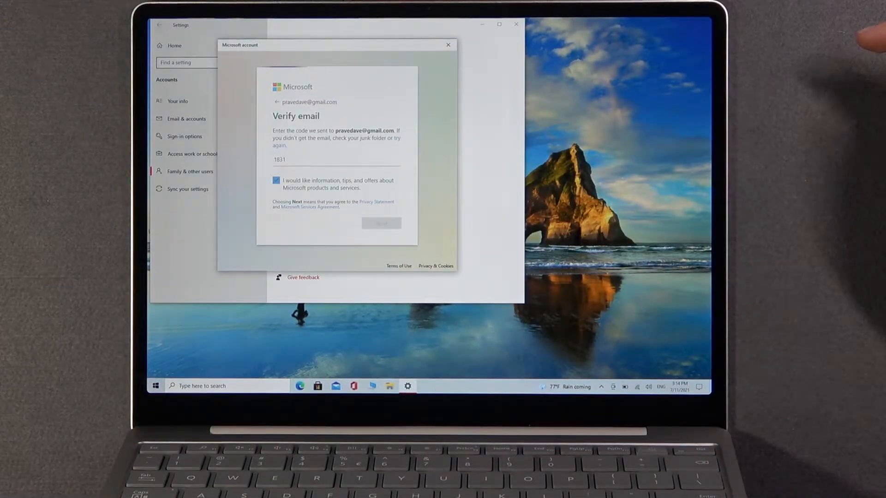
pyautogui.click(449, 44)
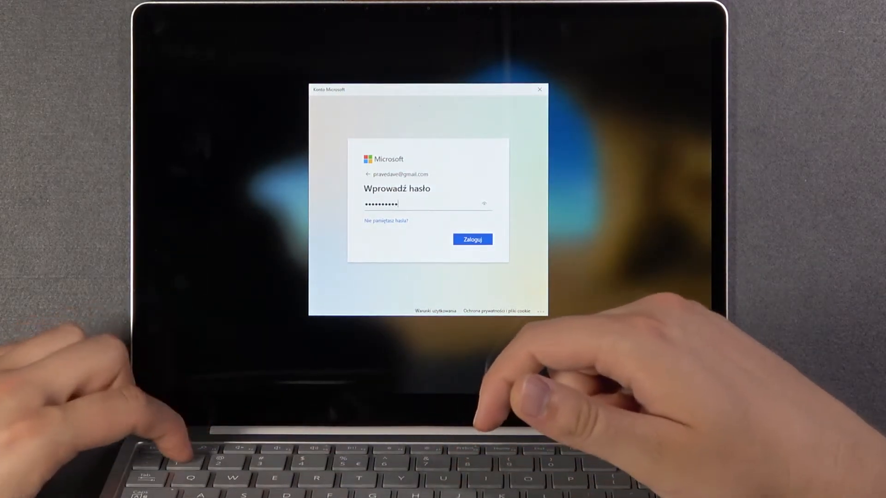
# Sign in to the new account, retyping the password after the first attempt is rejected
pyautogui.click(472, 239)
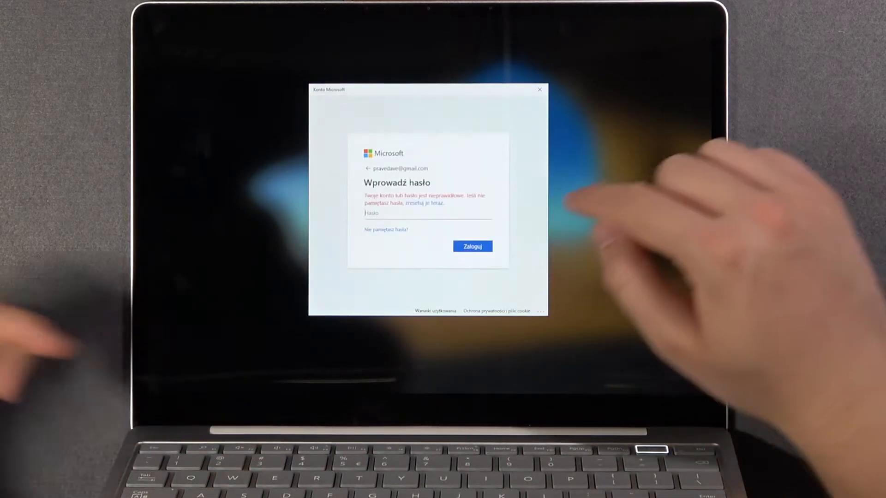
pyautogui.write('•')
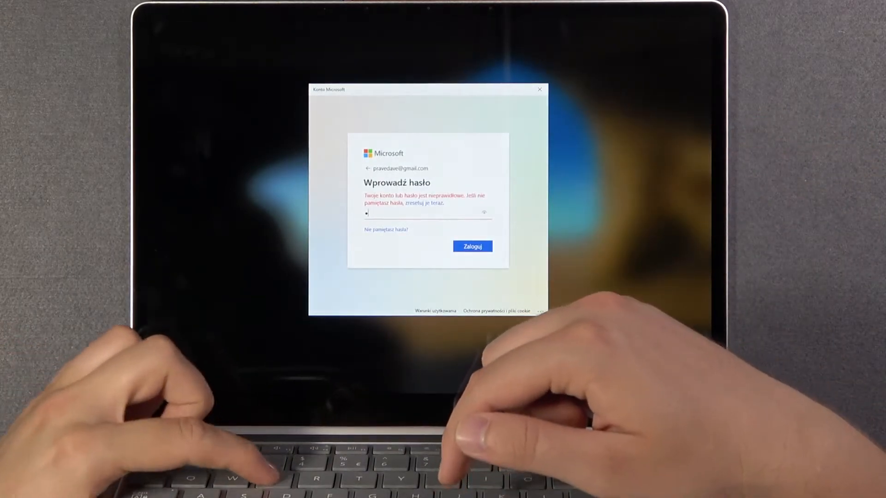
pyautogui.write('password')
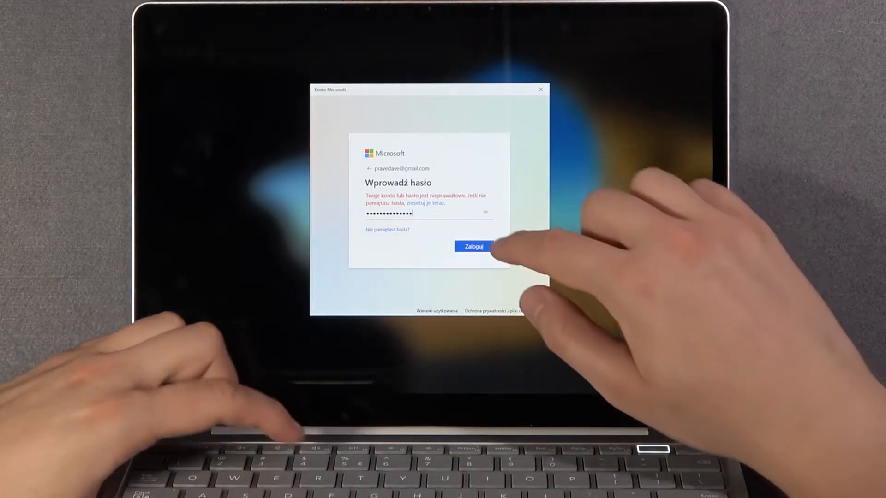
pyautogui.click(473, 245)
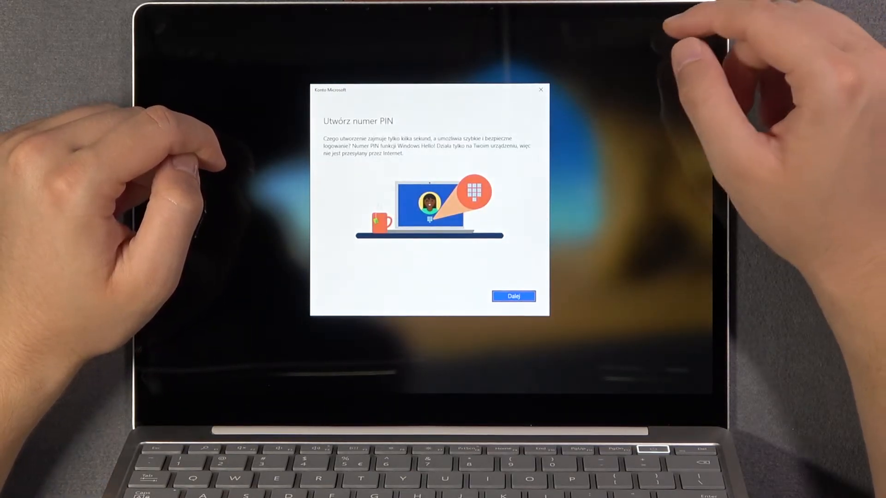
pyautogui.click(513, 296)
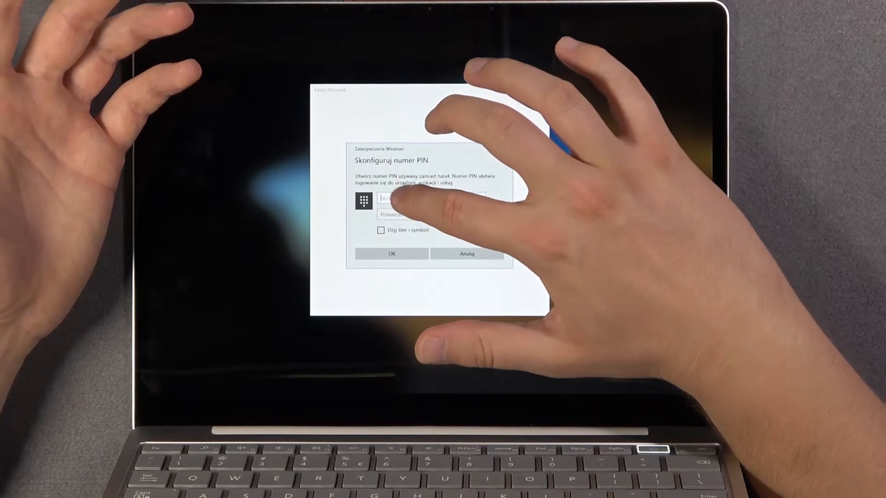
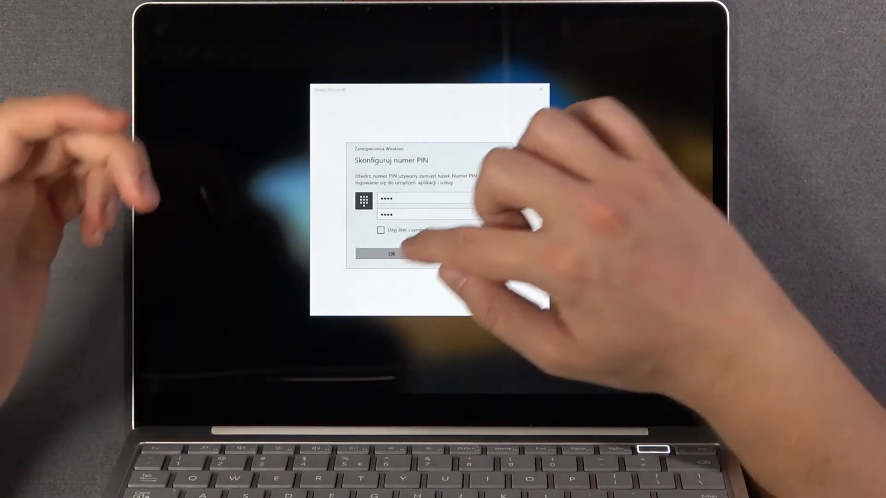
pyautogui.click(390, 255)
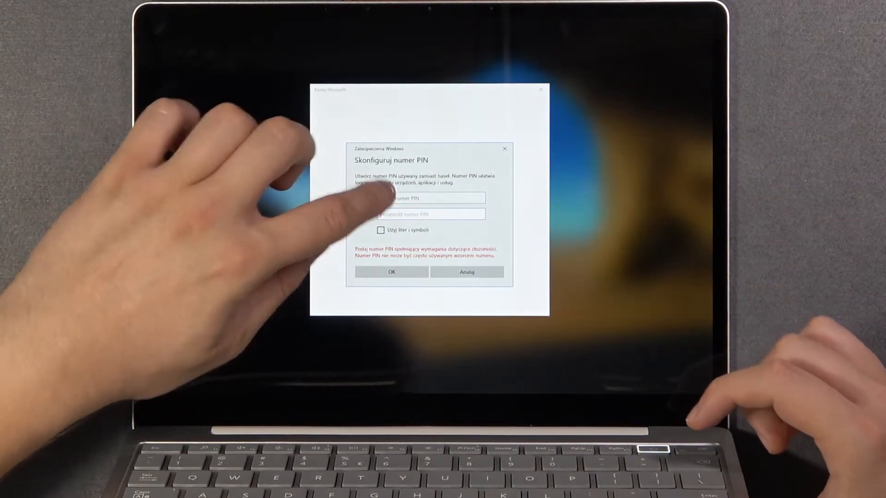
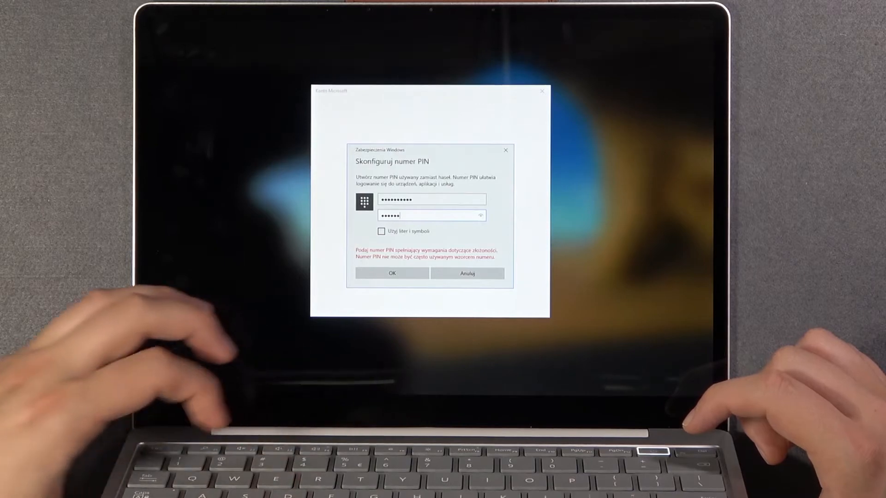
pyautogui.click(392, 273)
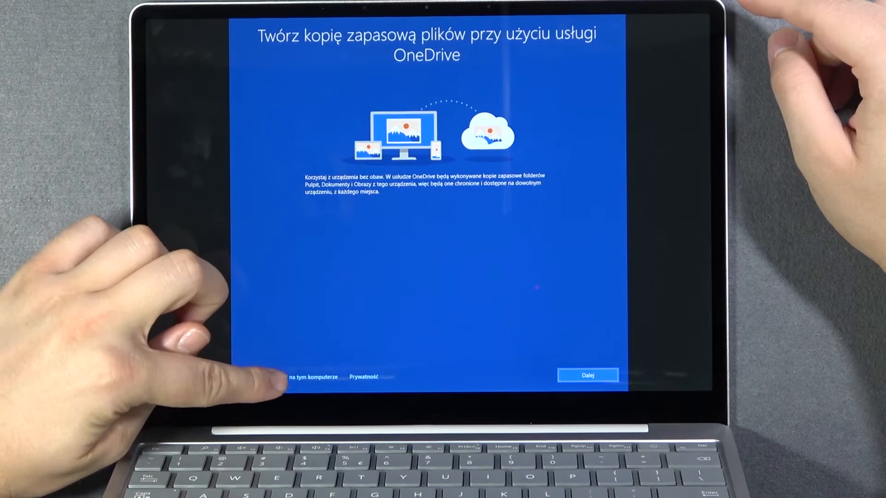
# Keep files on this PC instead of OneDrive, answer location, decline handwriting diagnostics
pyautogui.click(587, 374)
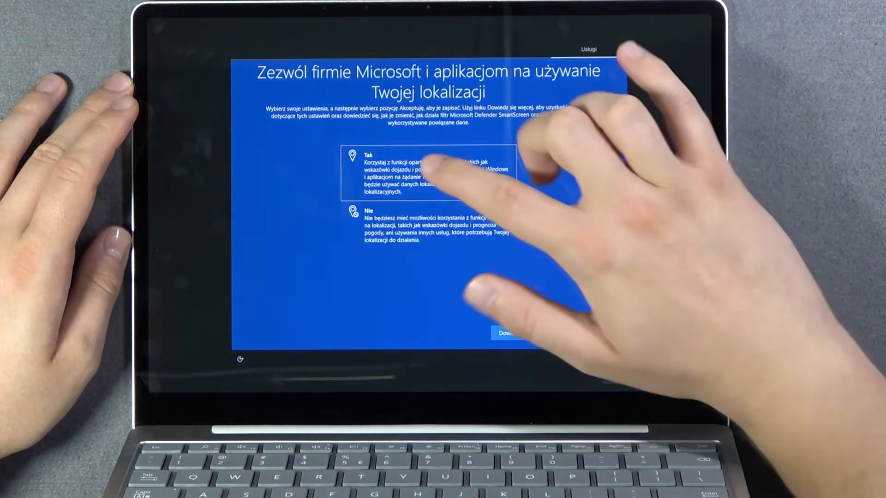
pyautogui.click(506, 333)
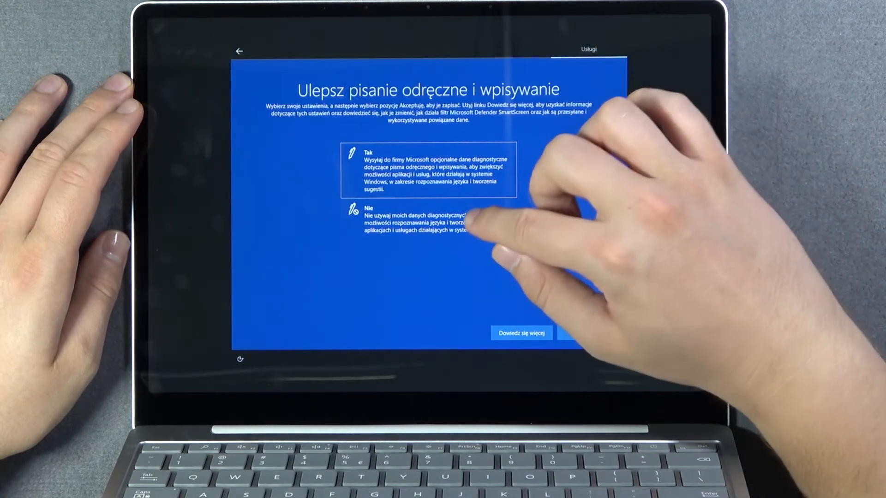
pyautogui.click(429, 170)
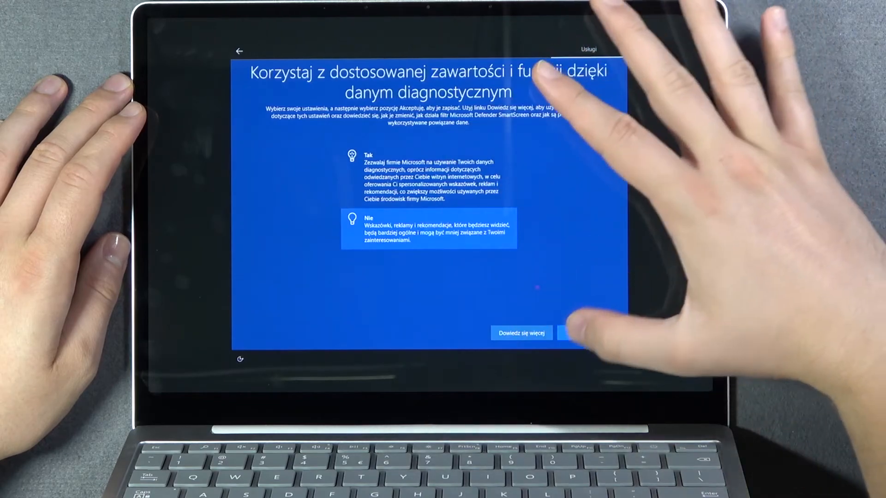
# Decline tailored experiences and the advertising ID, finishing setup to the new desktop
pyautogui.click(588, 332)
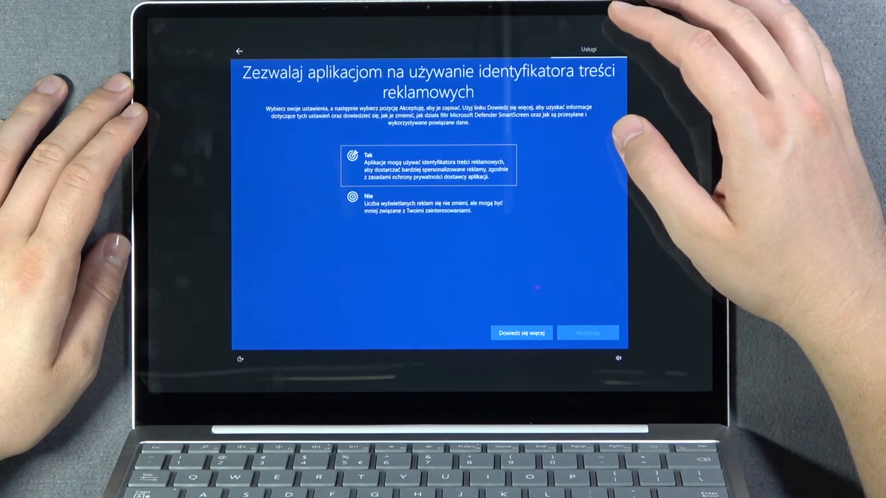
pyautogui.click(427, 202)
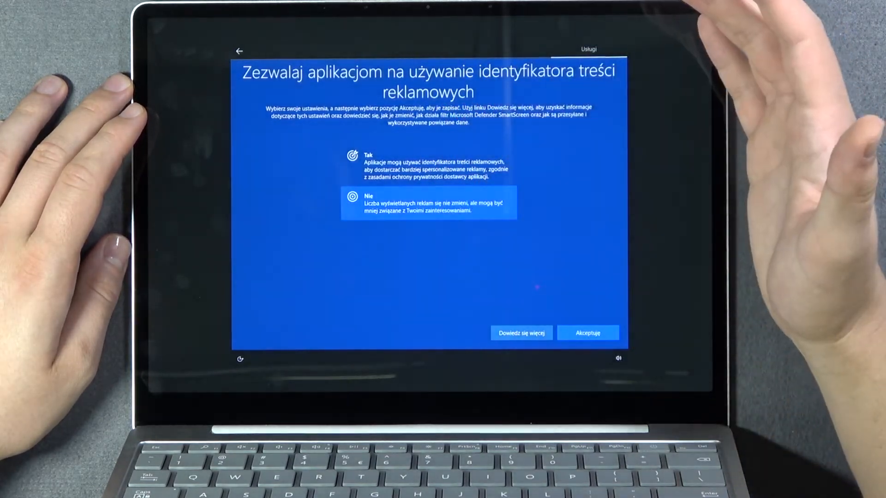
pyautogui.click(588, 333)
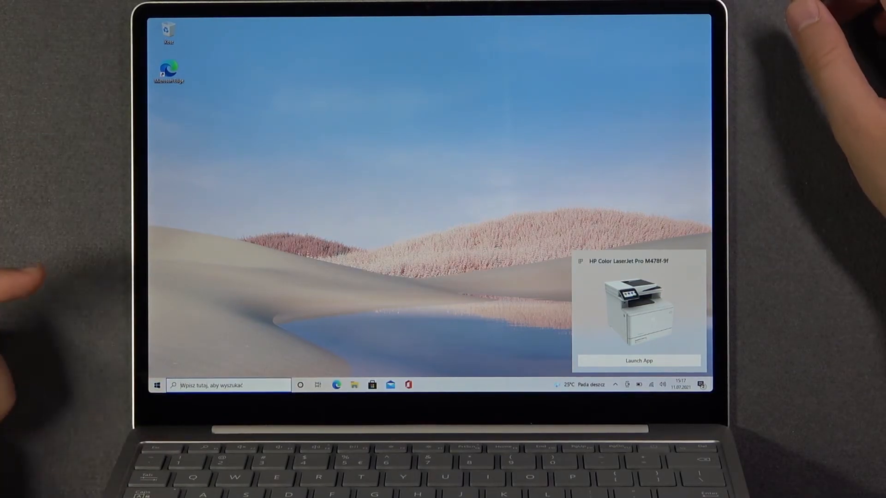
# Sign out of the new account's session via the Start menu account options
pyautogui.click(157, 385)
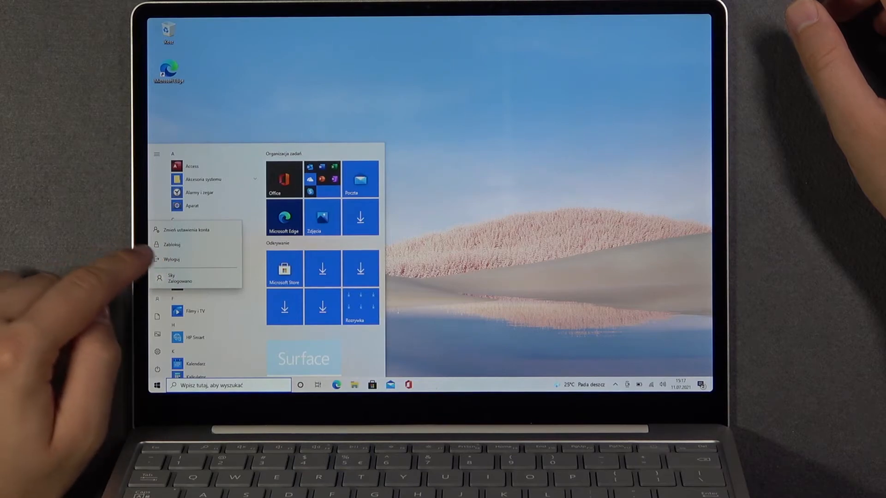
pyautogui.click(172, 260)
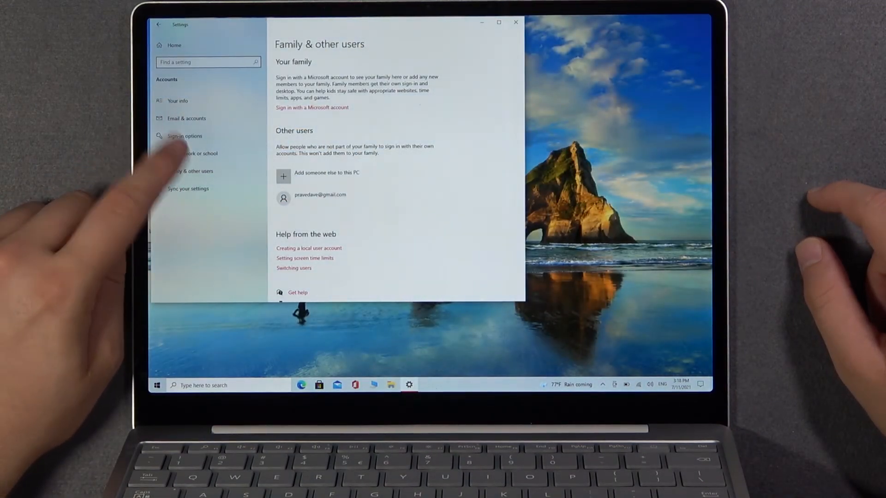
# Remove the added Microsoft account with its data, then view the administrator's Your info page
pyautogui.click(319, 195)
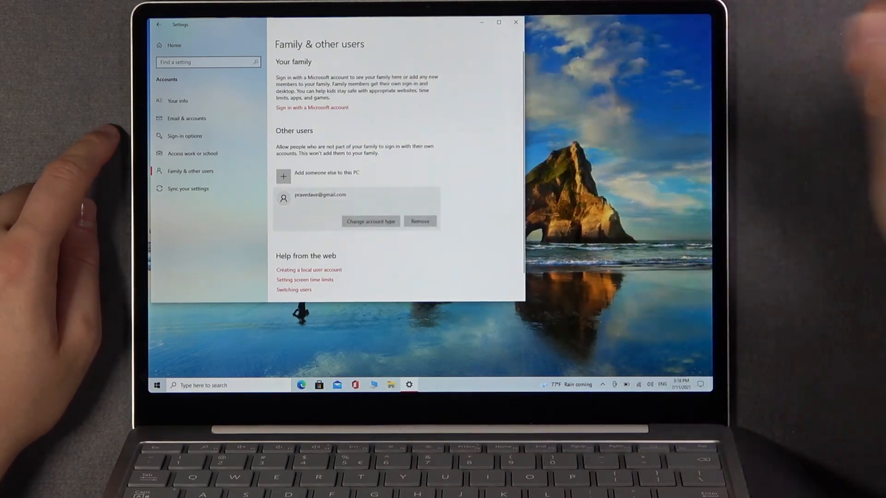
pyautogui.click(419, 220)
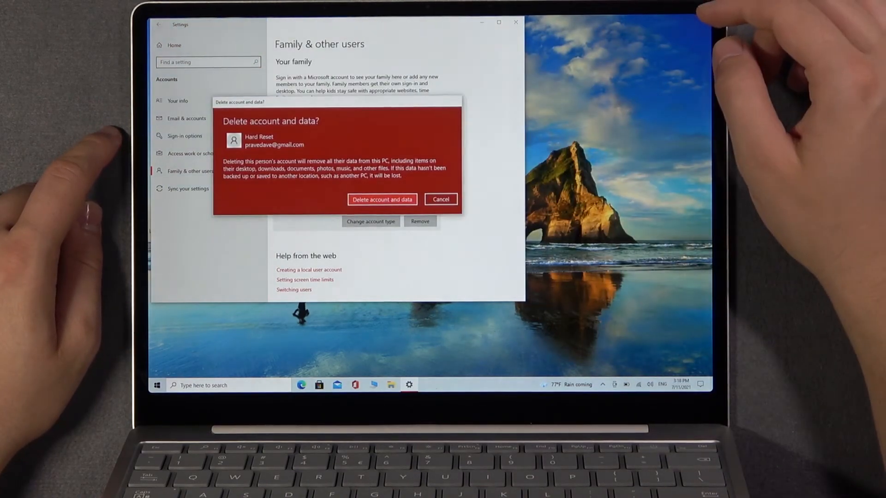
pyautogui.click(382, 200)
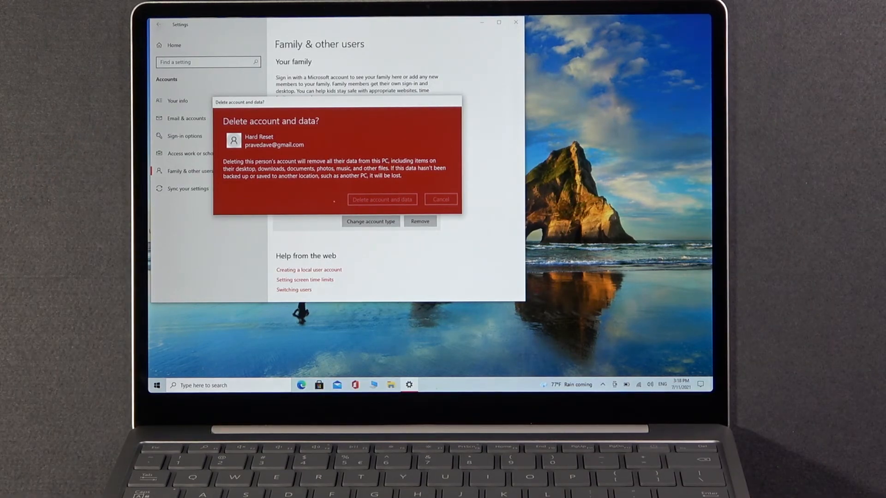
pyautogui.click(381, 199)
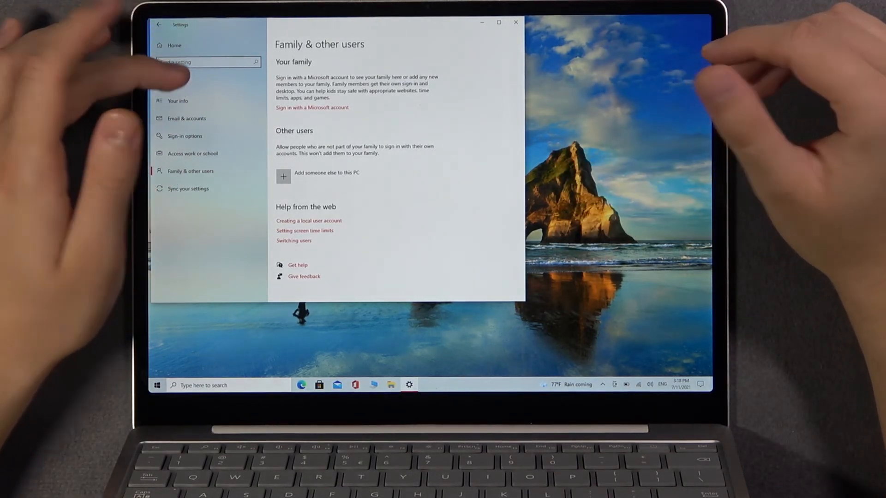
pyautogui.click(177, 101)
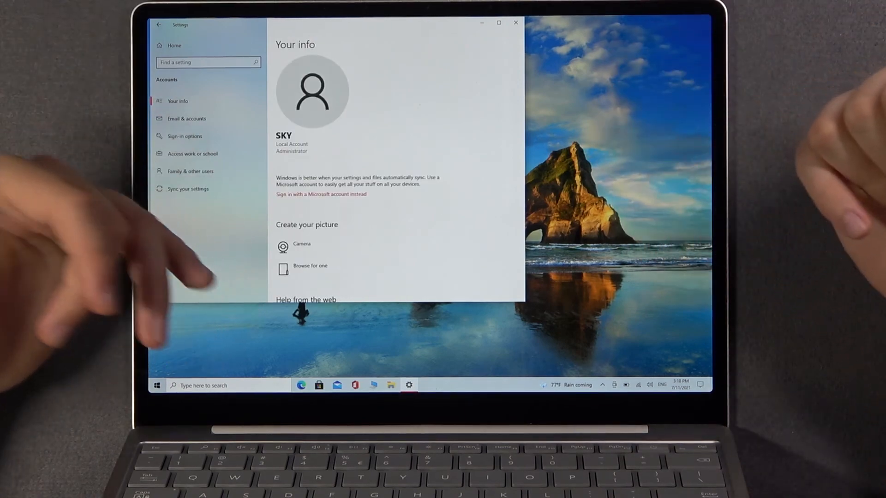